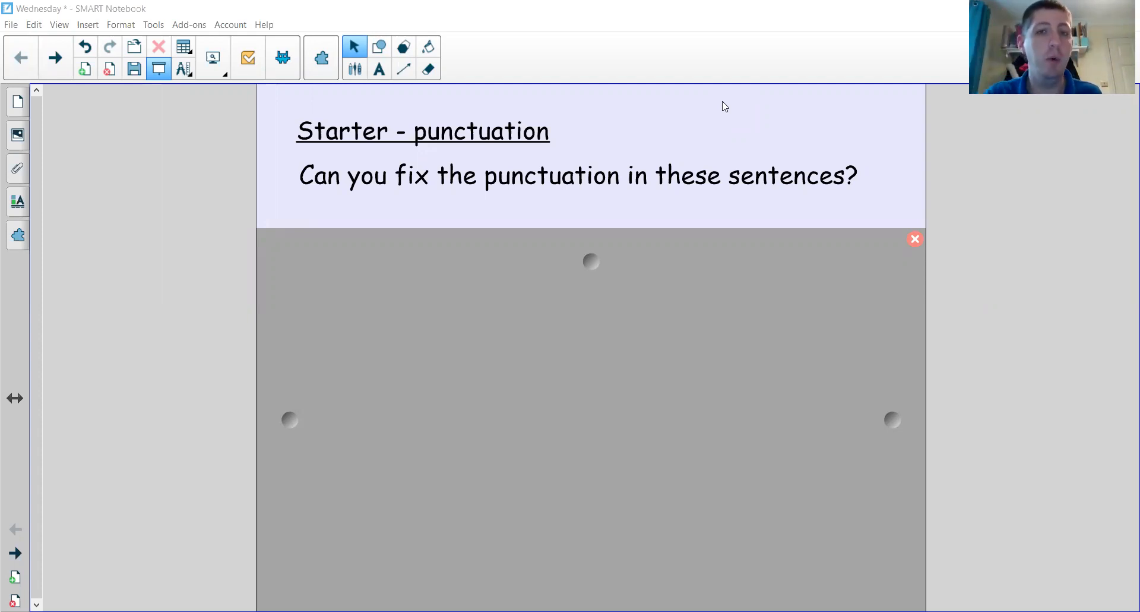
mouse_move(582, 283)
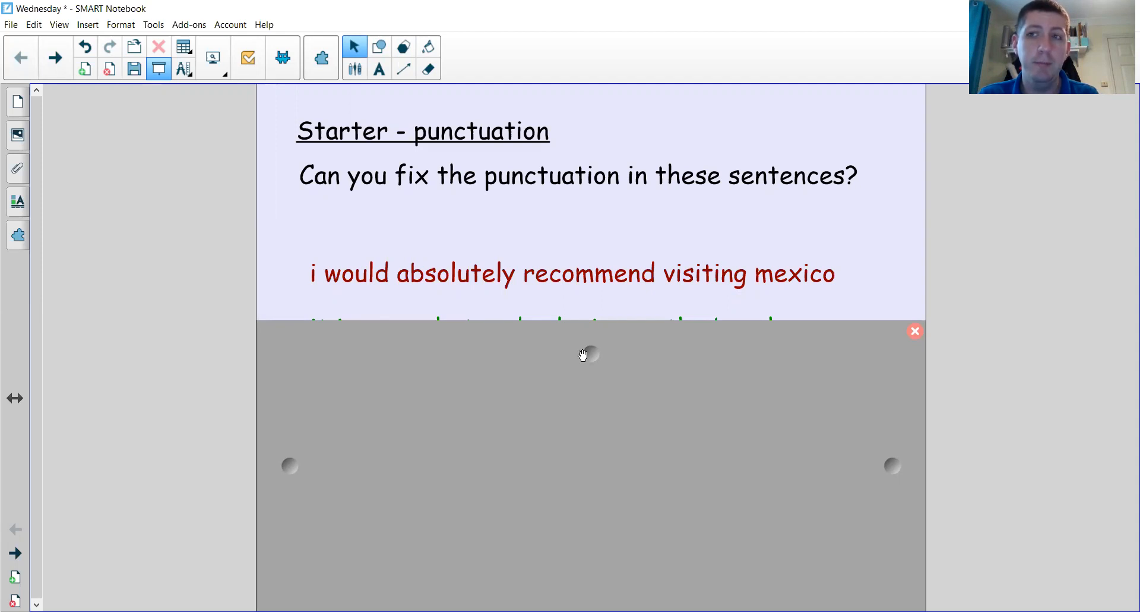
mouse_move(563, 304)
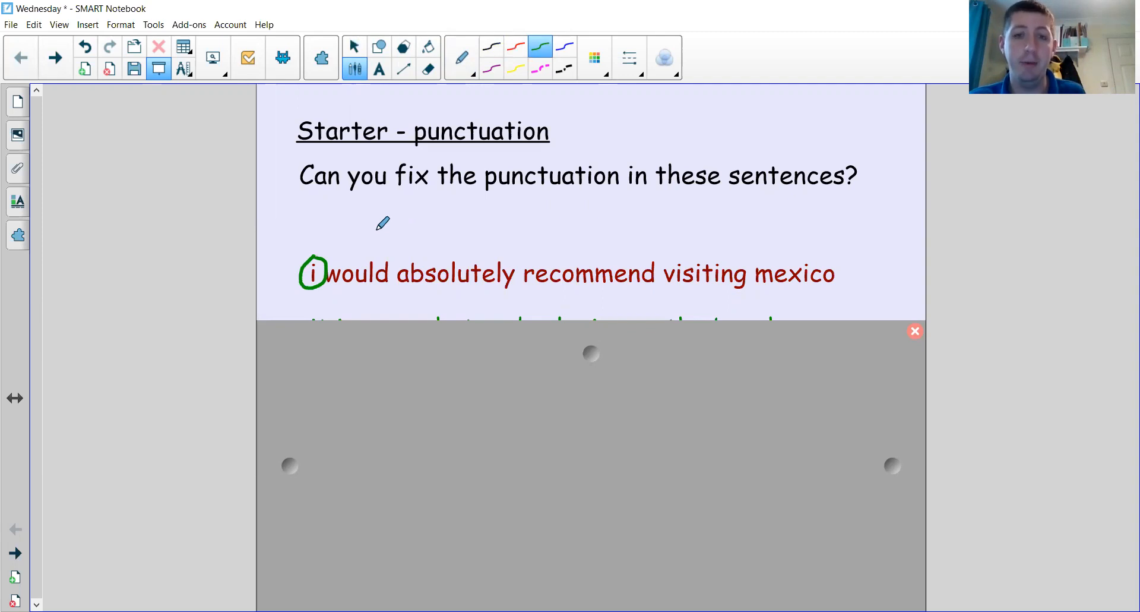
mouse_move(490, 241)
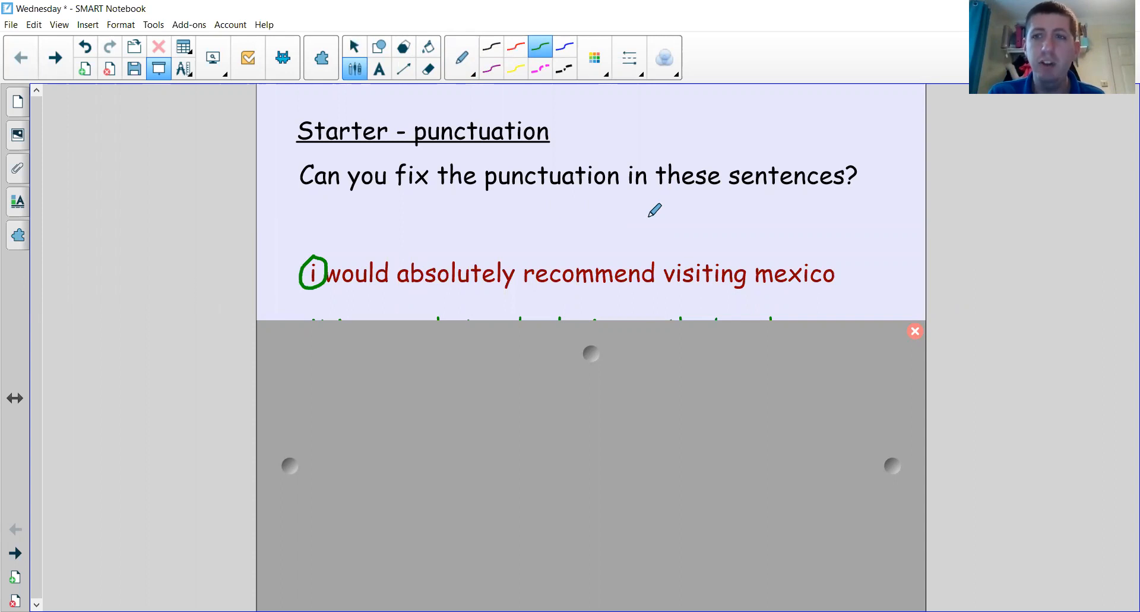
mouse_move(843, 273)
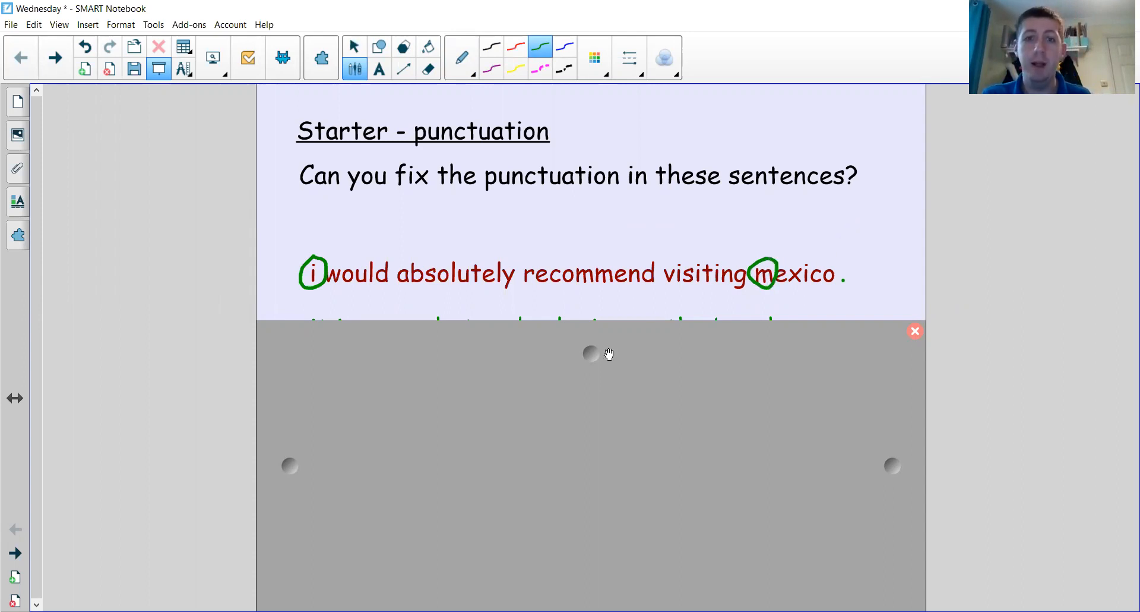
mouse_move(585, 405)
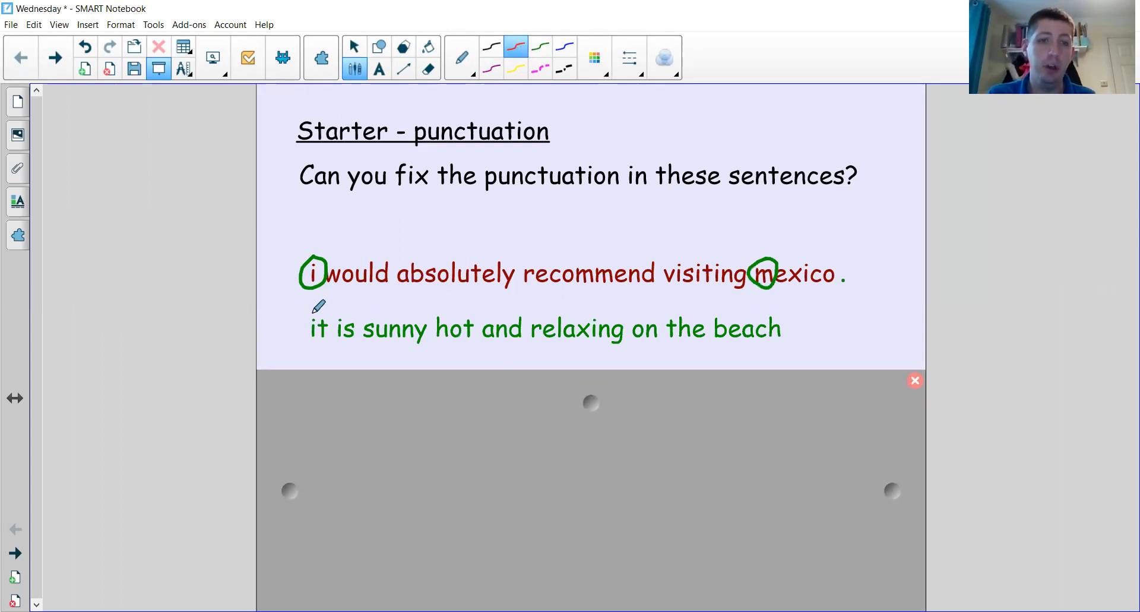
- Circle the second sentence's lowercase 'i' in red and add a comma after 'sunny'
left_click_drag(320, 312, 302, 342)
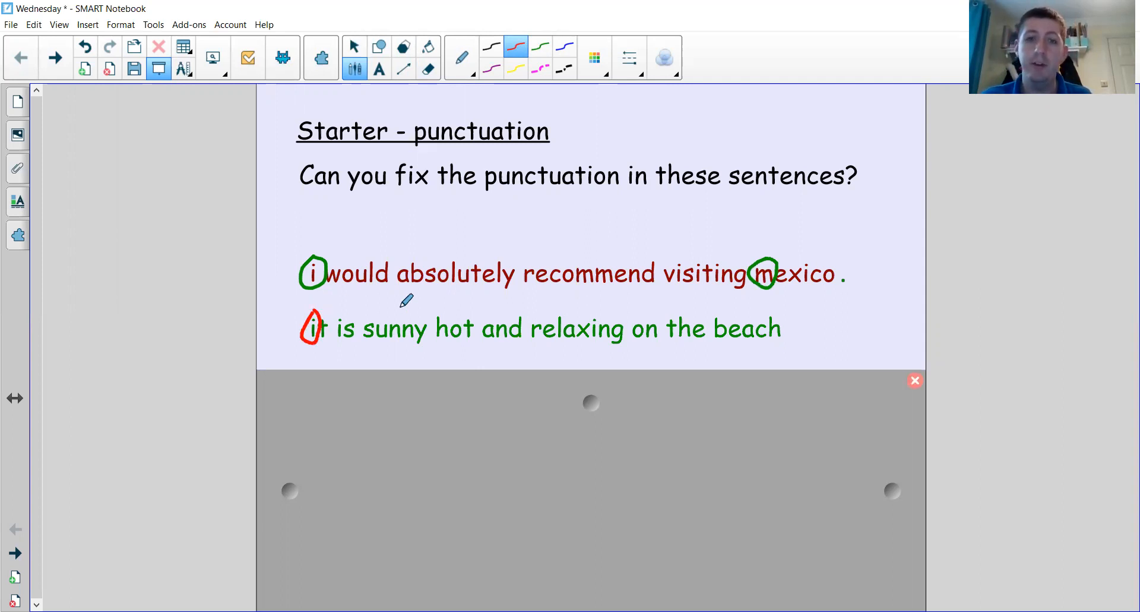
mouse_move(652, 298)
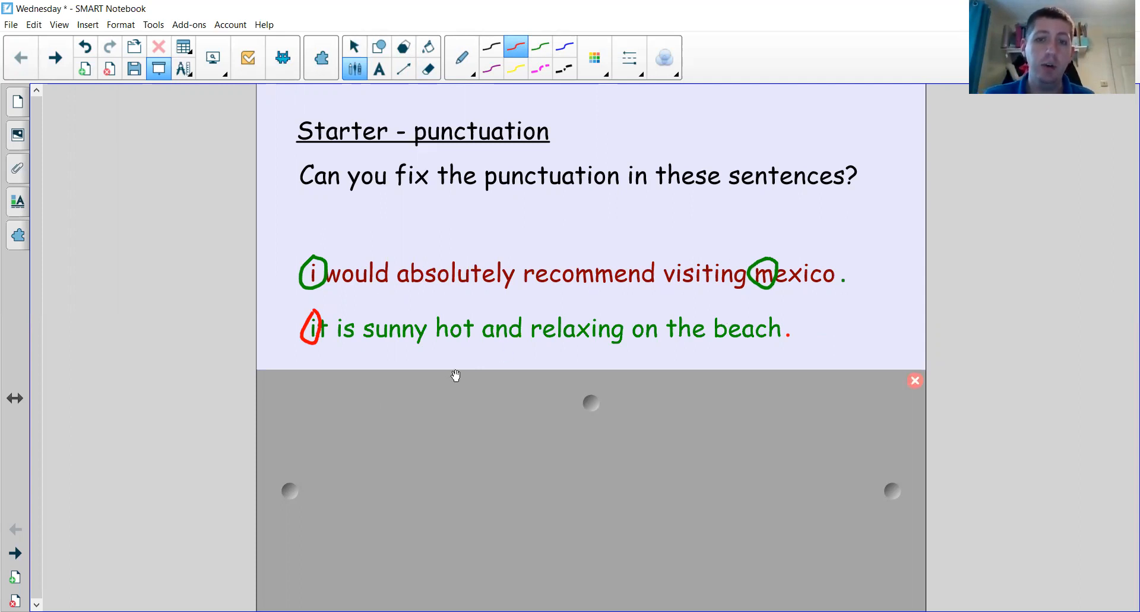
mouse_move(498, 386)
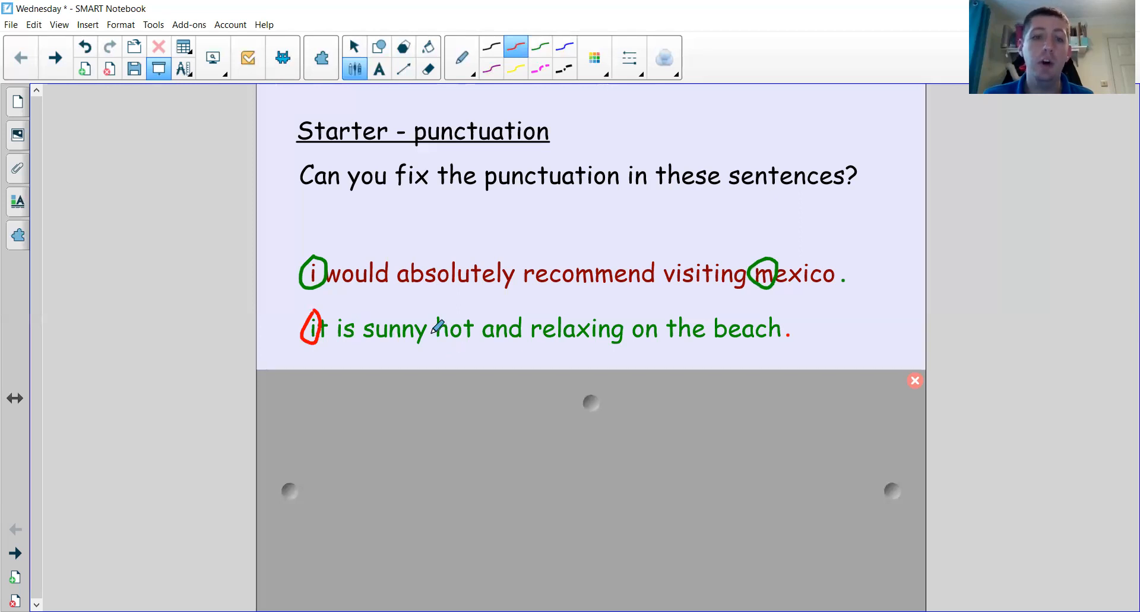
left_click(431, 333)
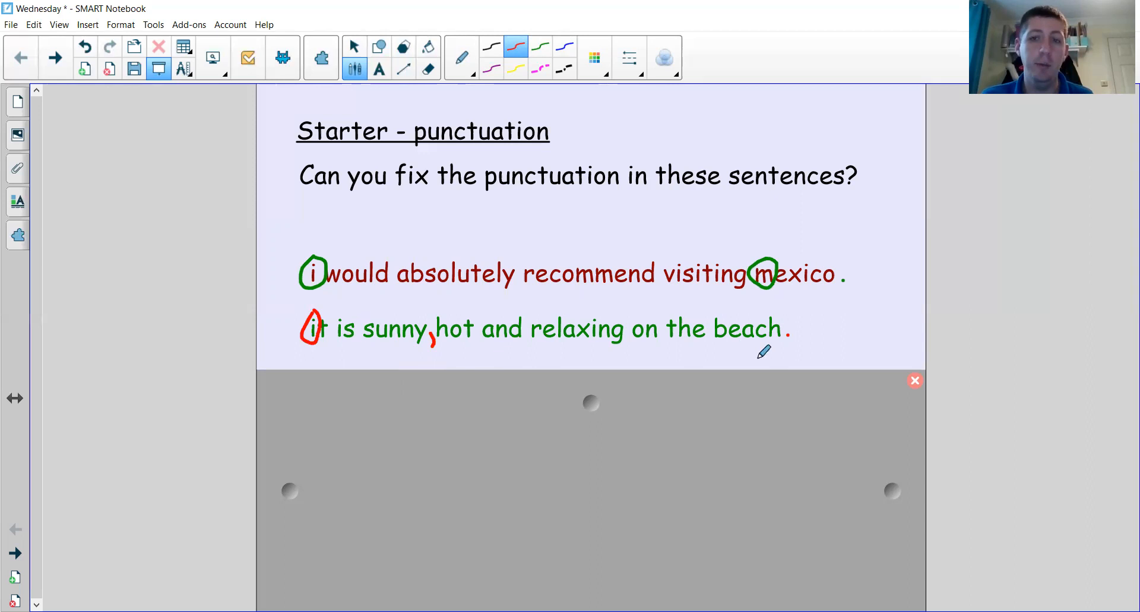
mouse_move(597, 393)
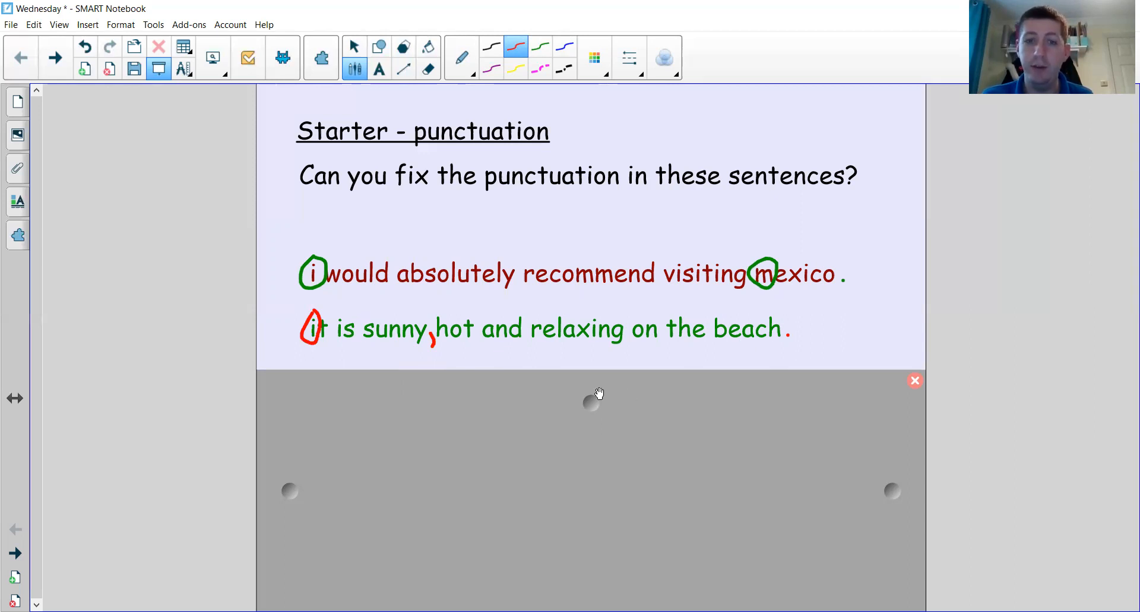
mouse_move(595, 395)
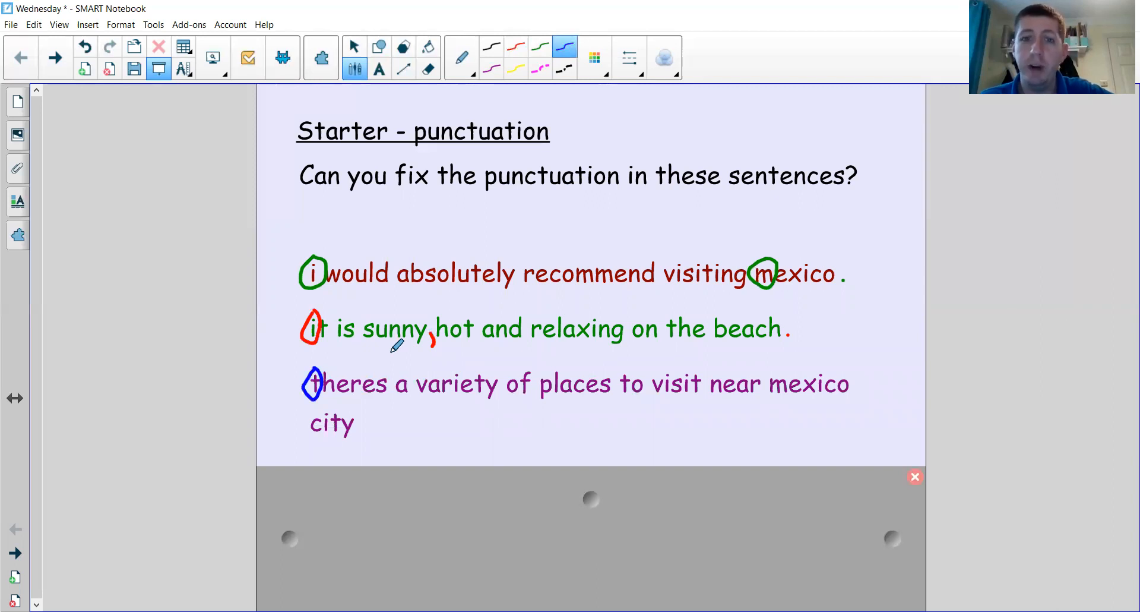
mouse_move(393, 428)
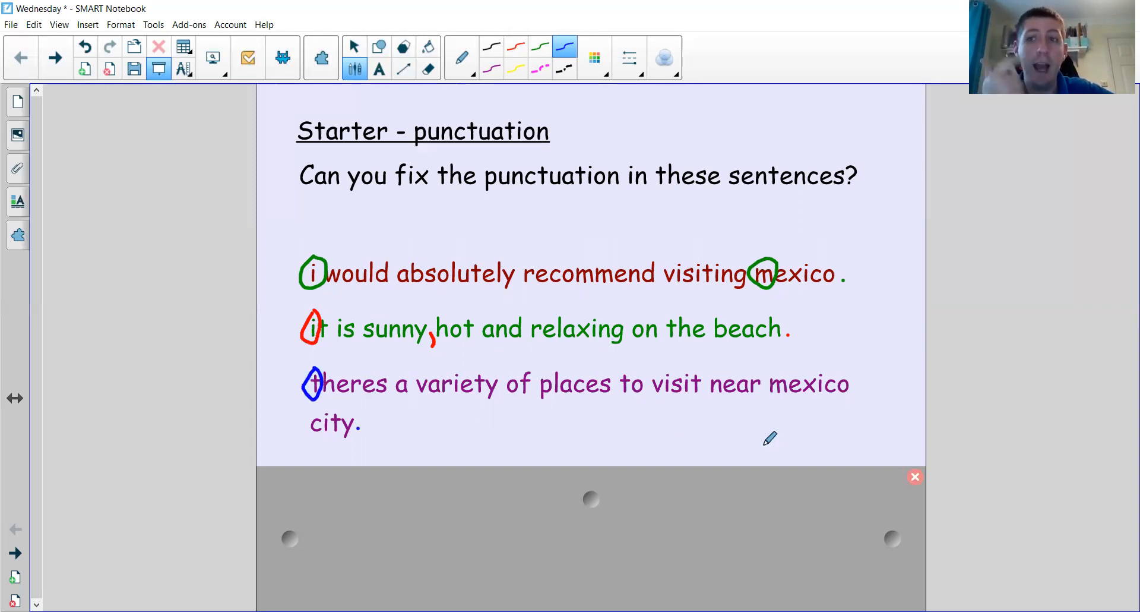
mouse_move(789, 366)
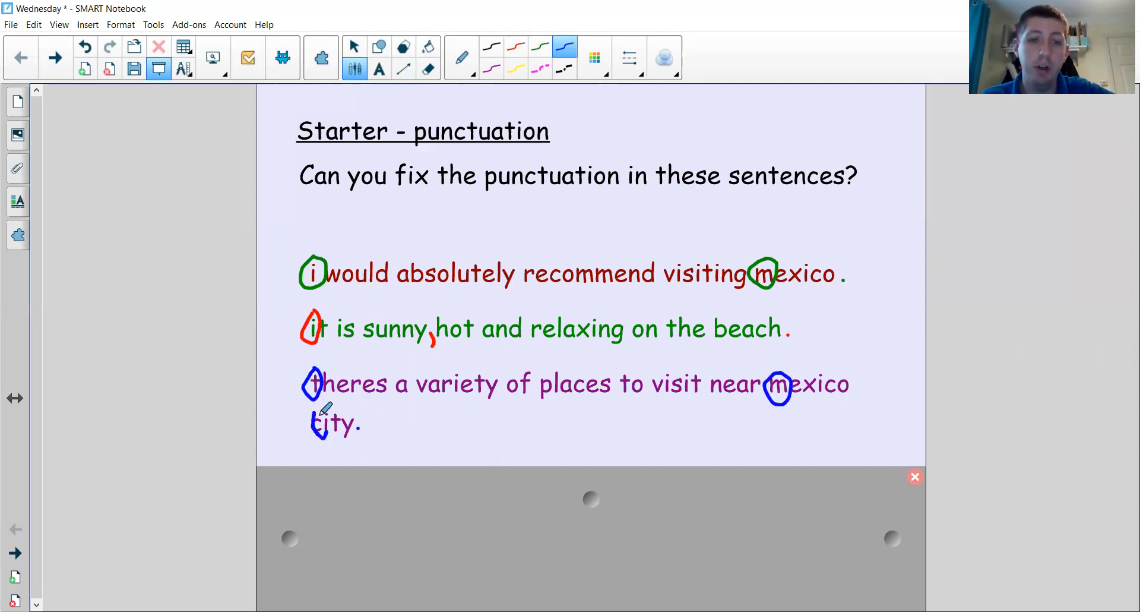
mouse_move(508, 414)
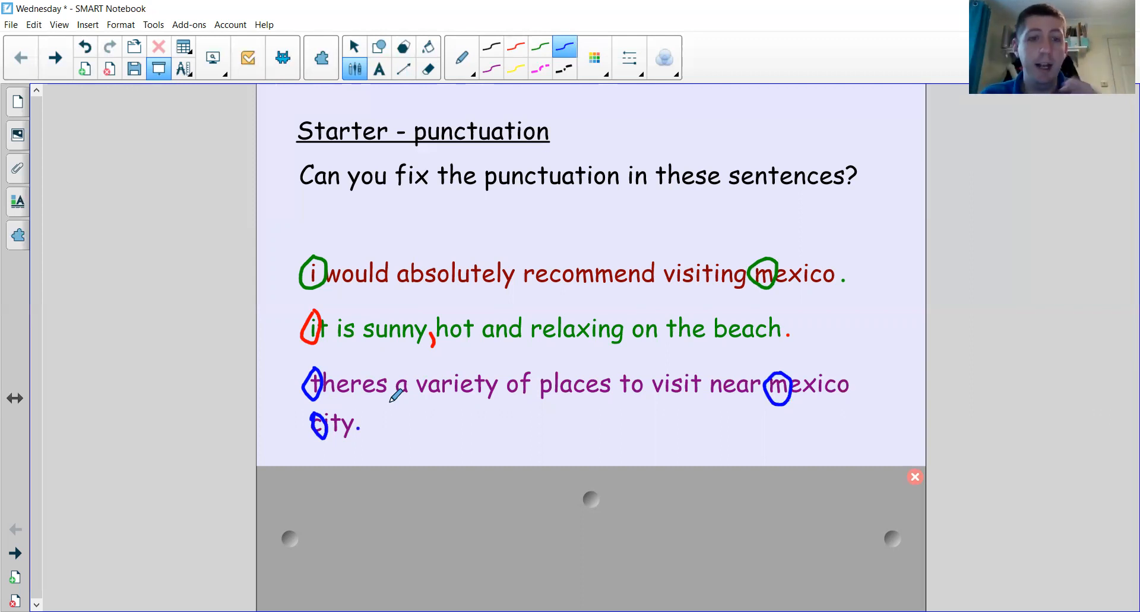
mouse_move(390, 366)
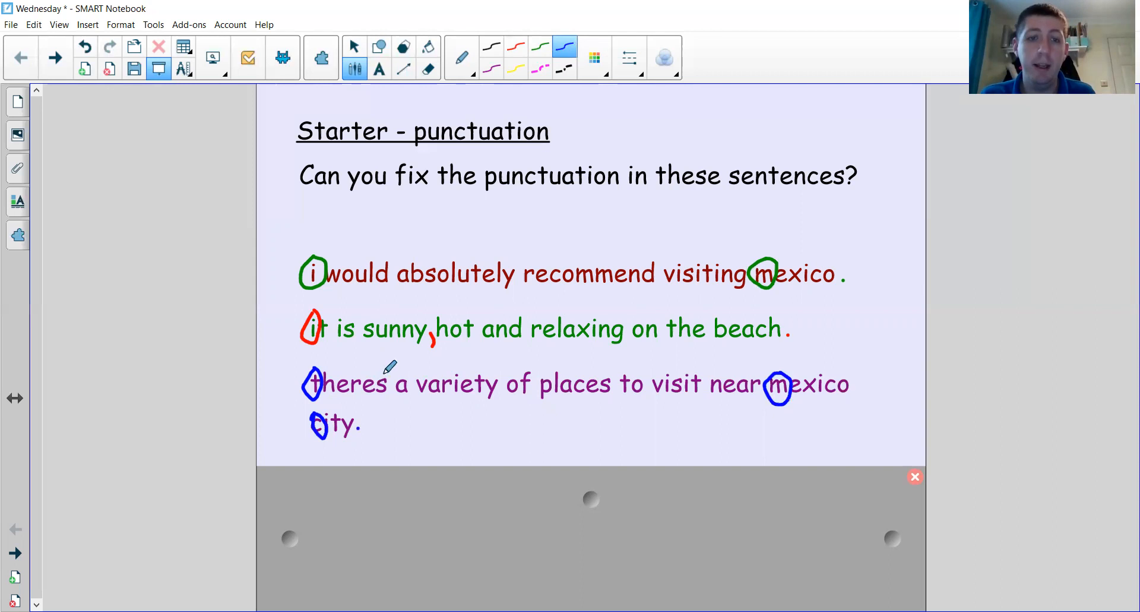
mouse_move(384, 362)
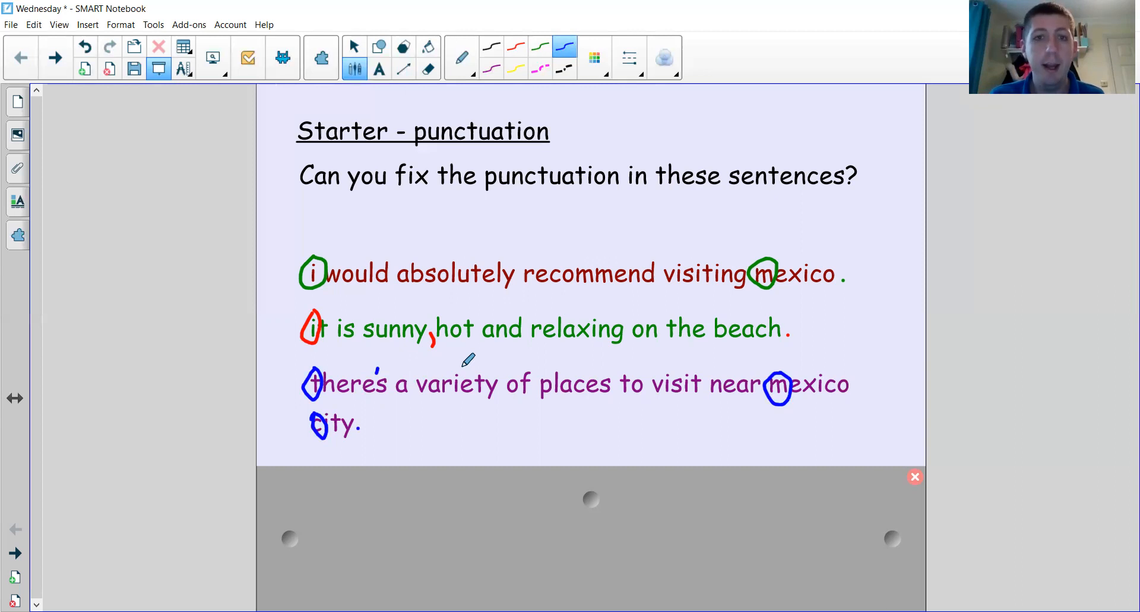
- Move to the Learning Objective slide on similes and alliteration
left_click(21, 57)
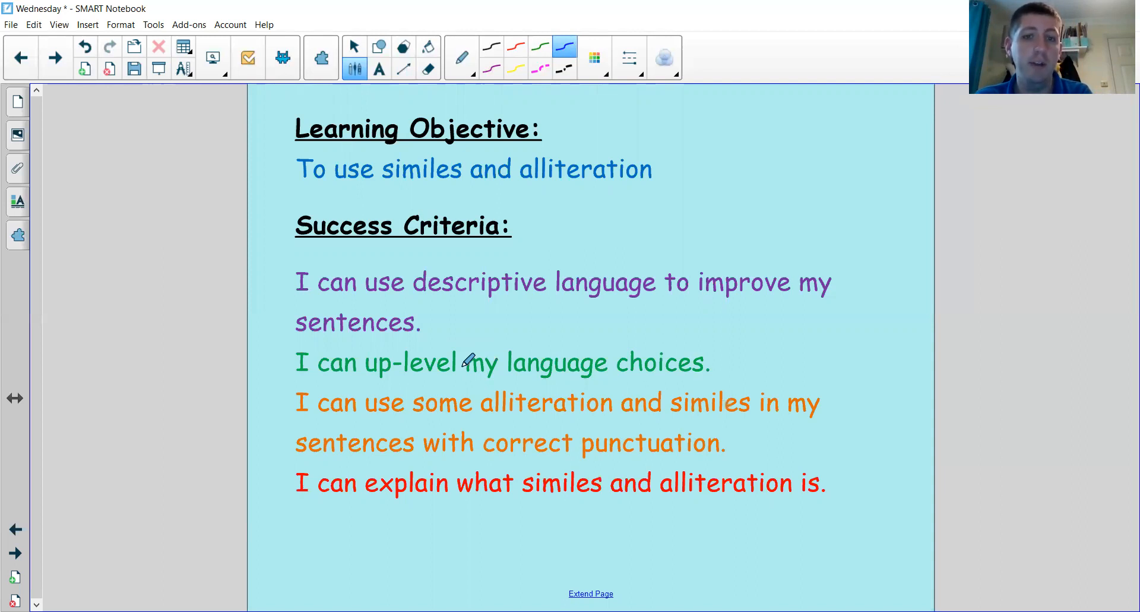
mouse_move(764, 433)
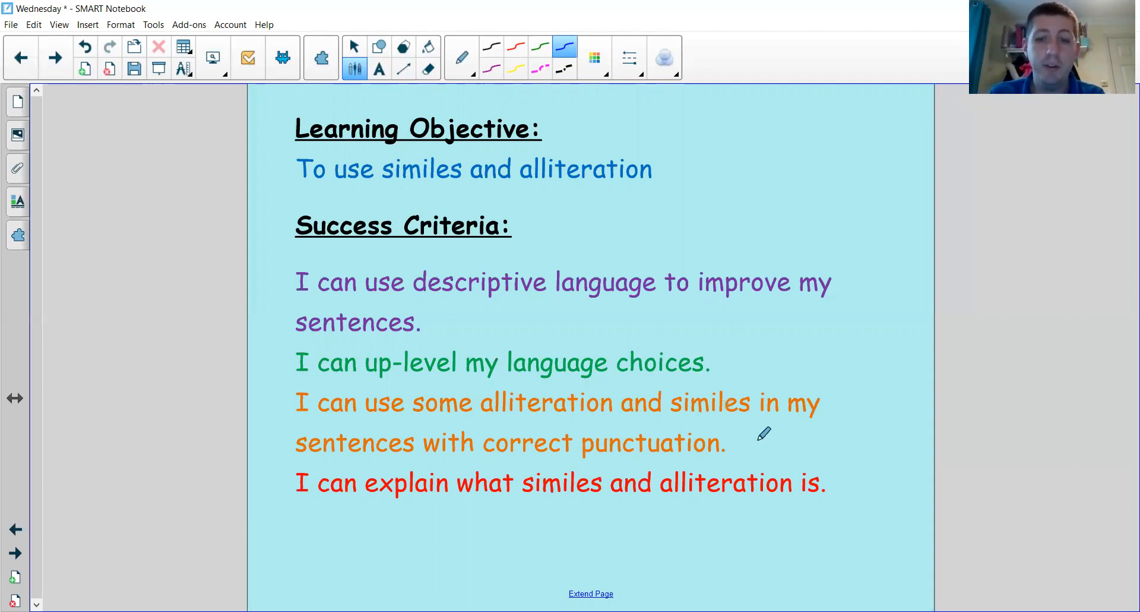
mouse_move(850, 486)
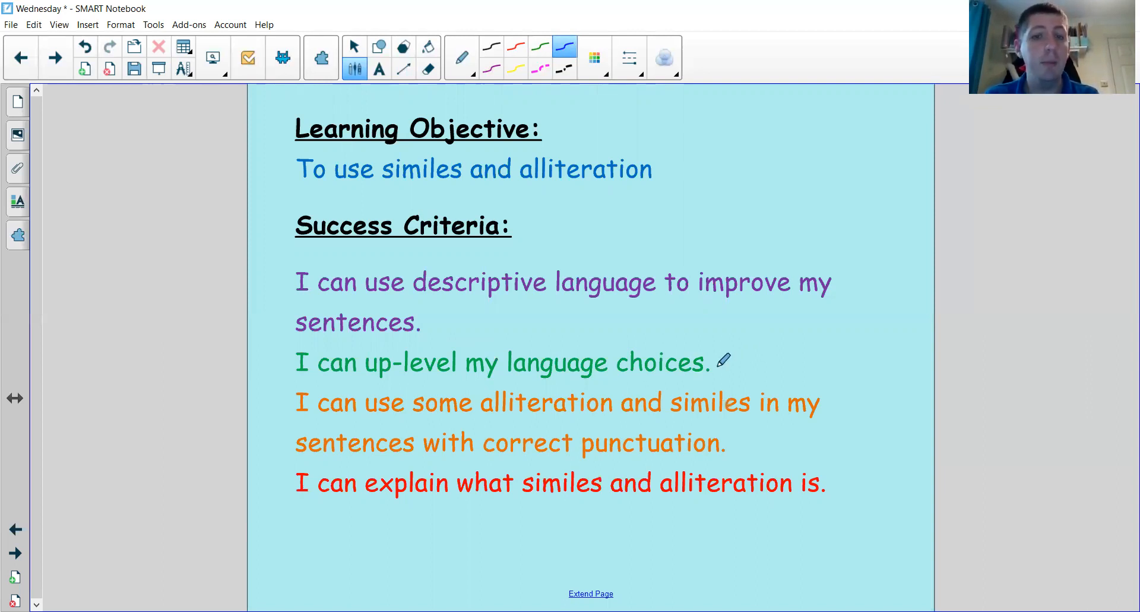
mouse_move(605, 326)
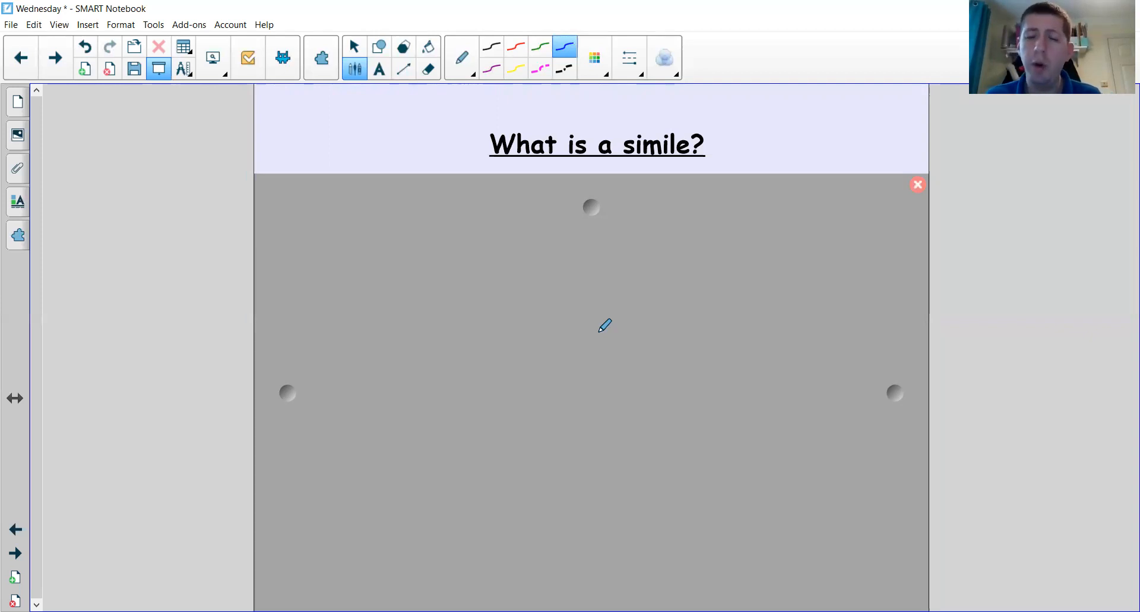
mouse_move(679, 276)
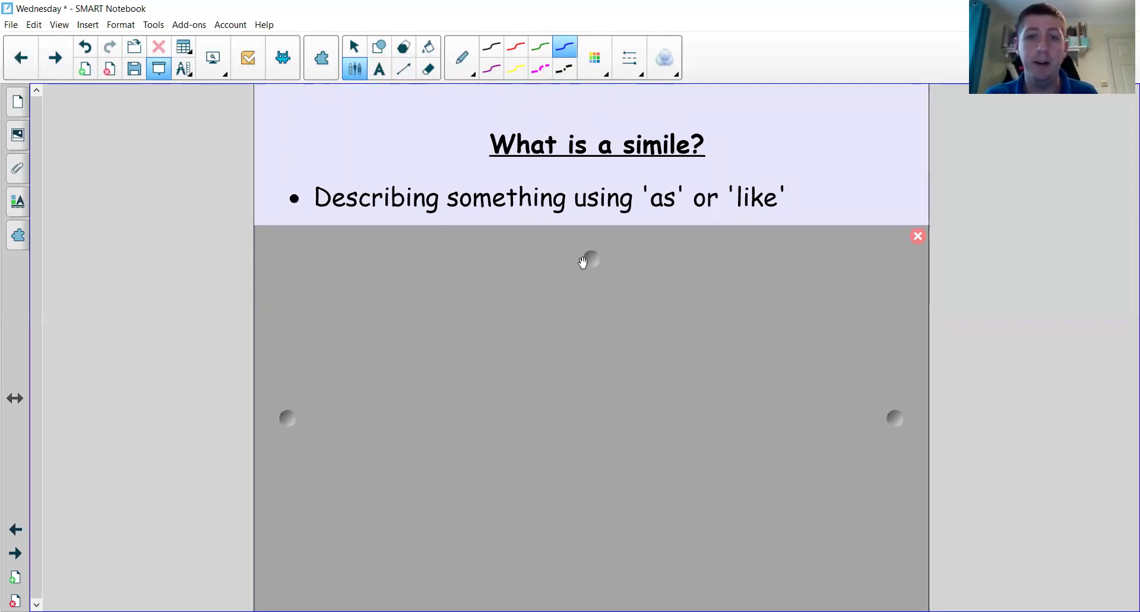
mouse_move(590, 300)
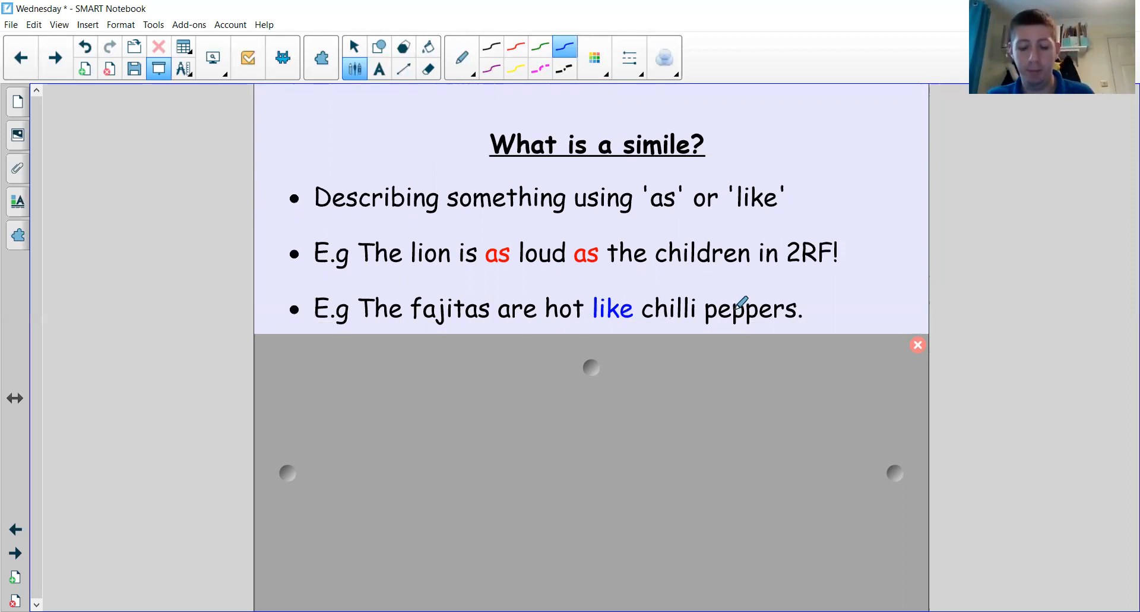
mouse_move(590, 370)
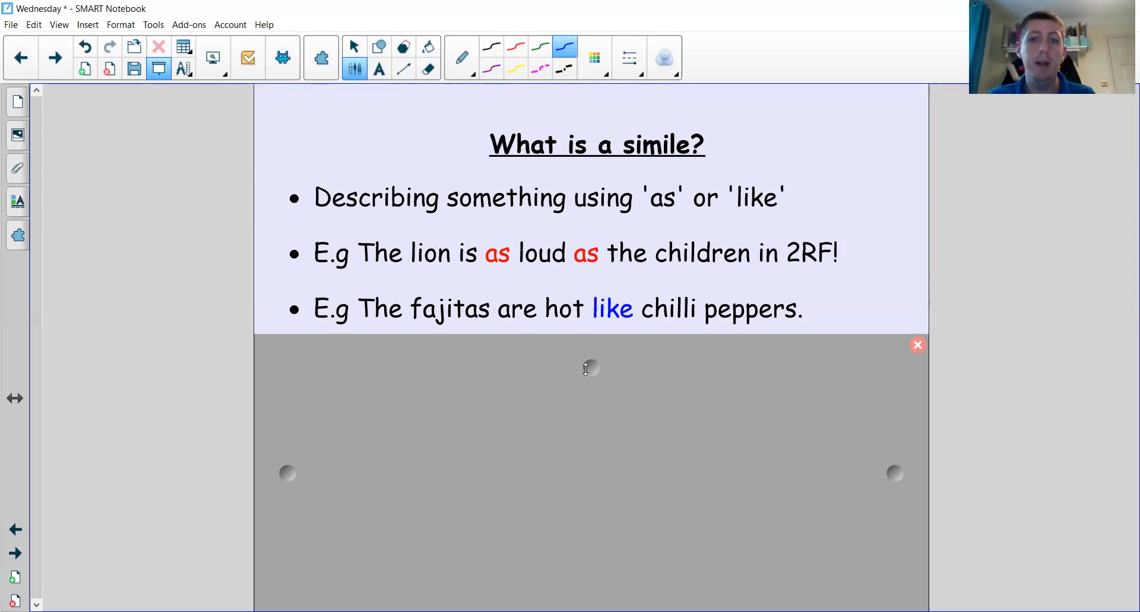
mouse_move(586, 387)
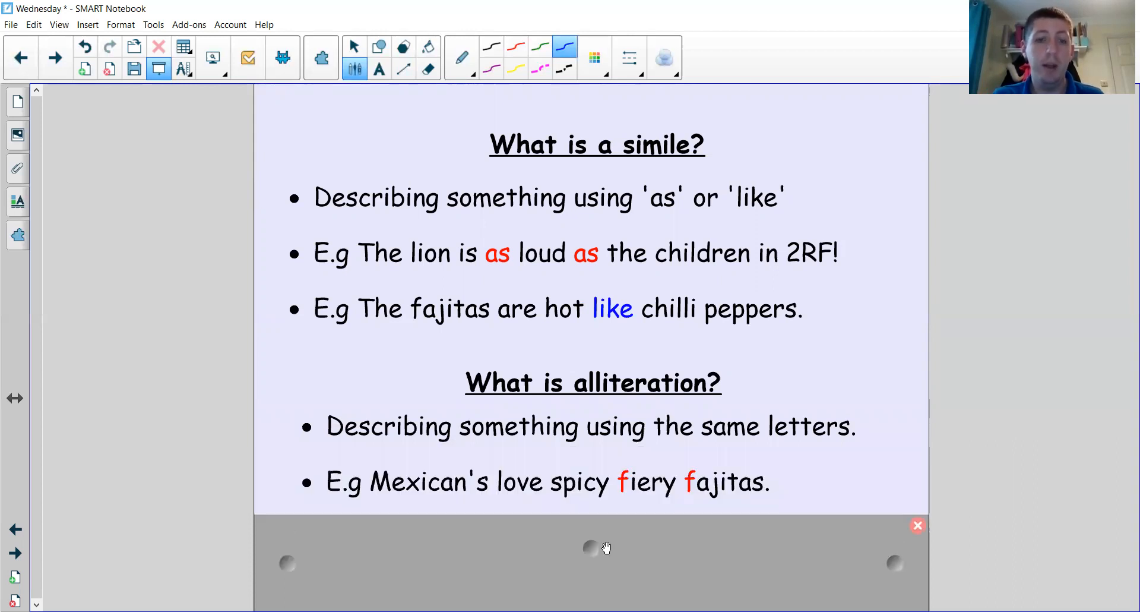
mouse_move(586, 547)
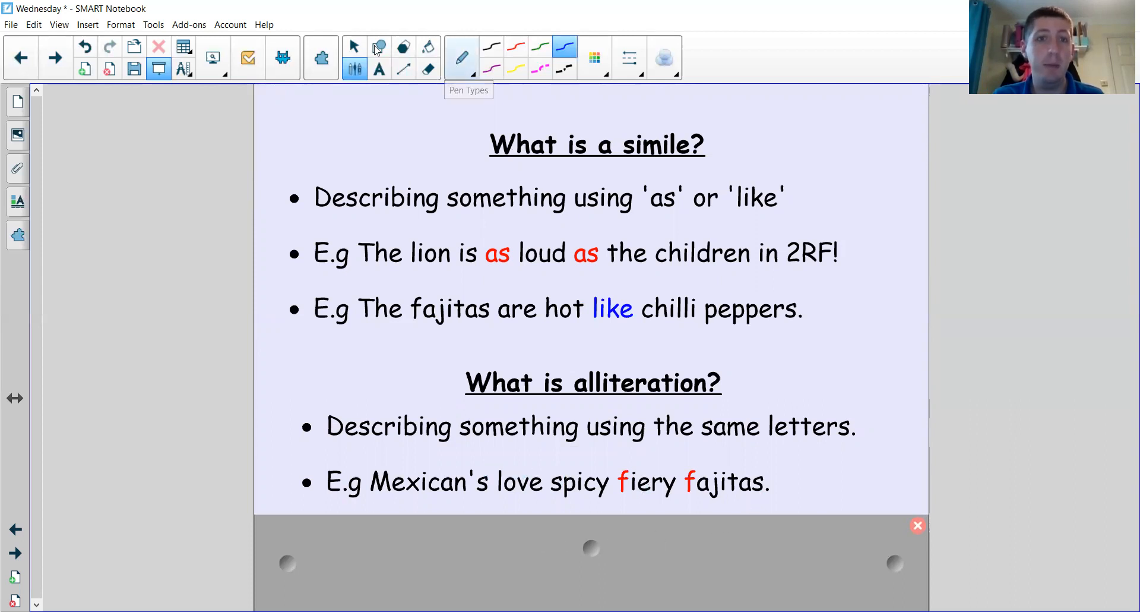
- Correct 'Mexican's' to 'Mexicans' in the spicy fiery fajitas alliteration example
left_click(355, 46)
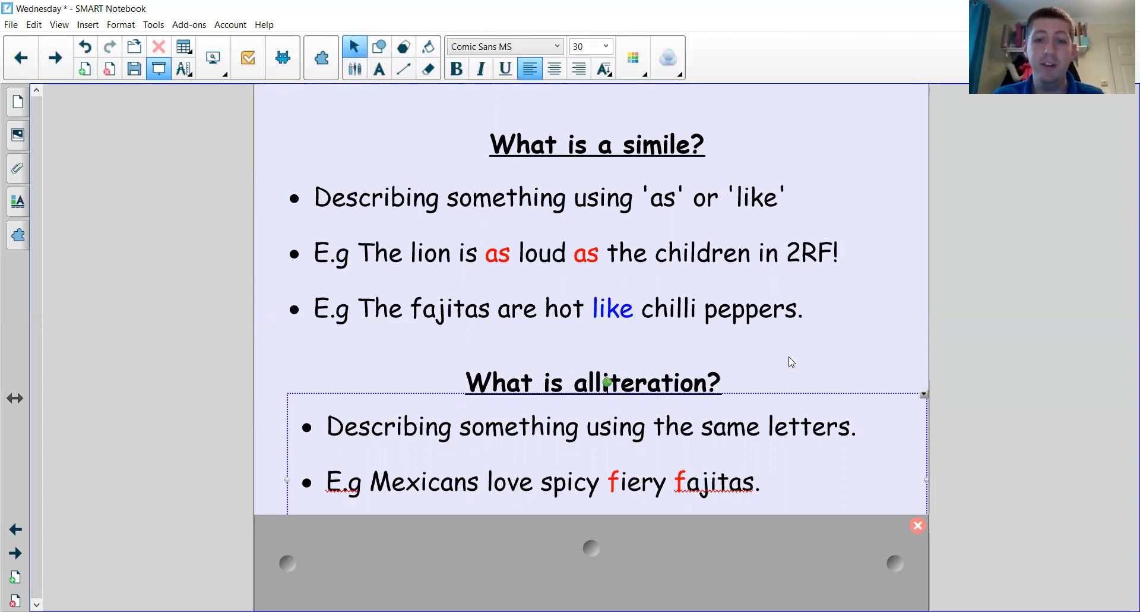
left_click(799, 374)
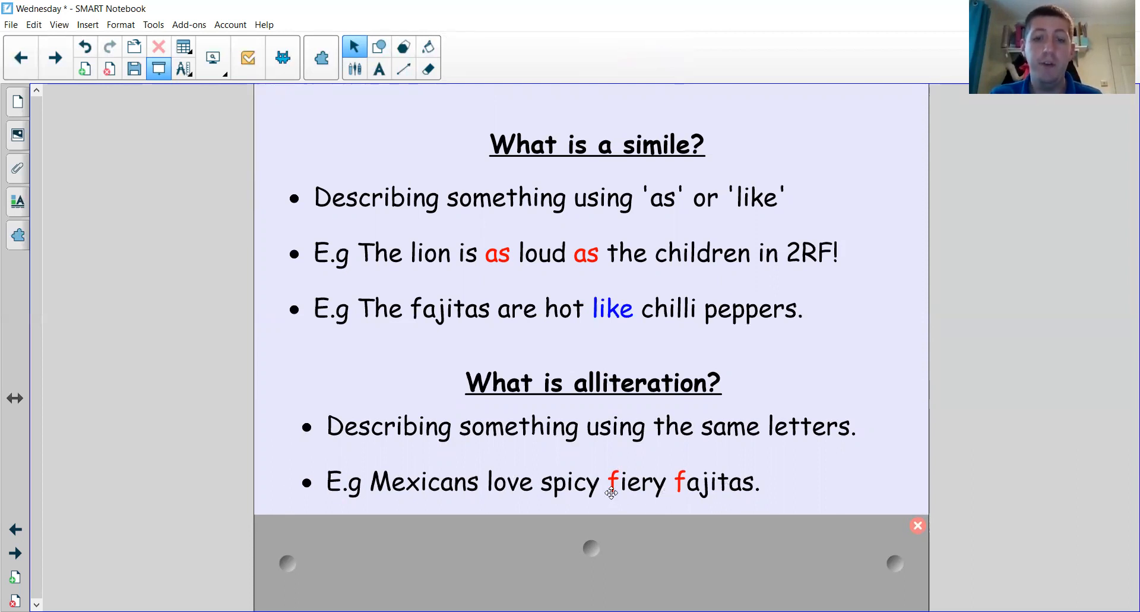
mouse_move(626, 536)
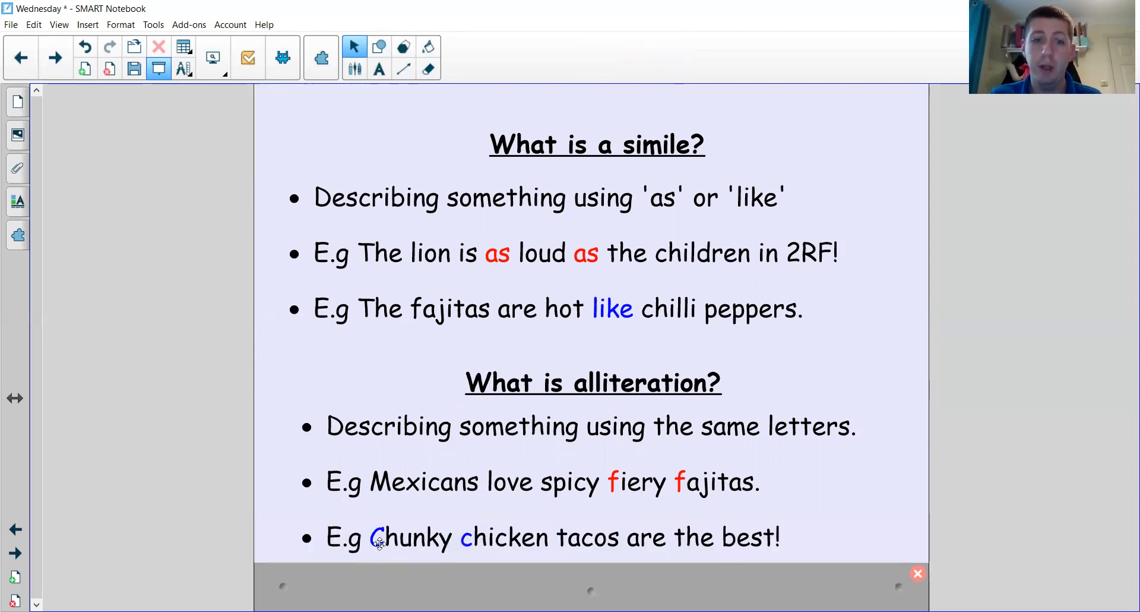
mouse_move(739, 560)
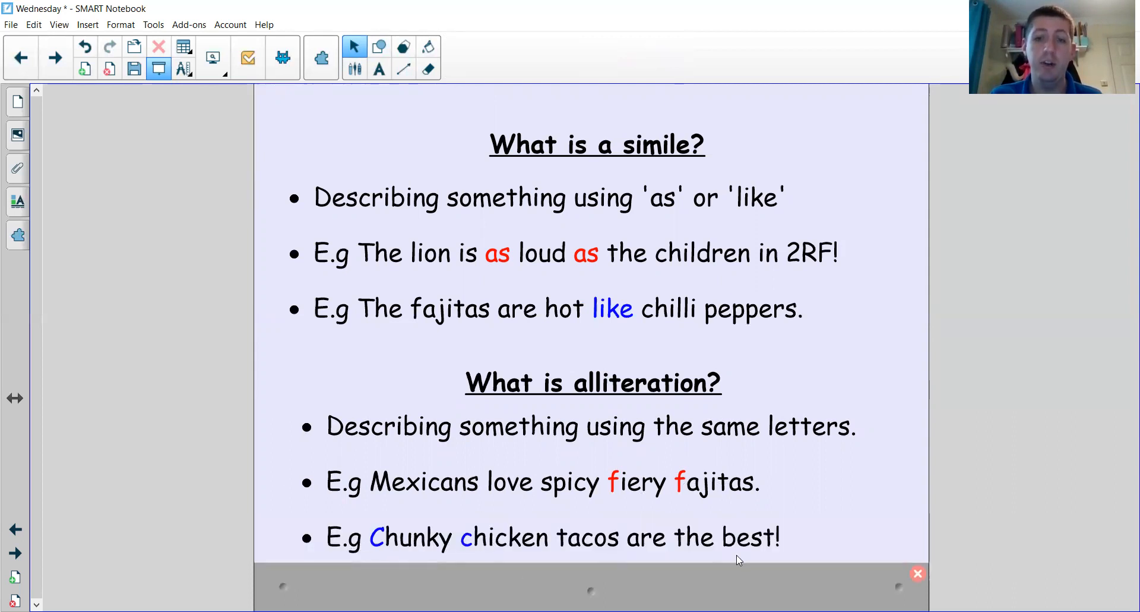
mouse_move(941, 477)
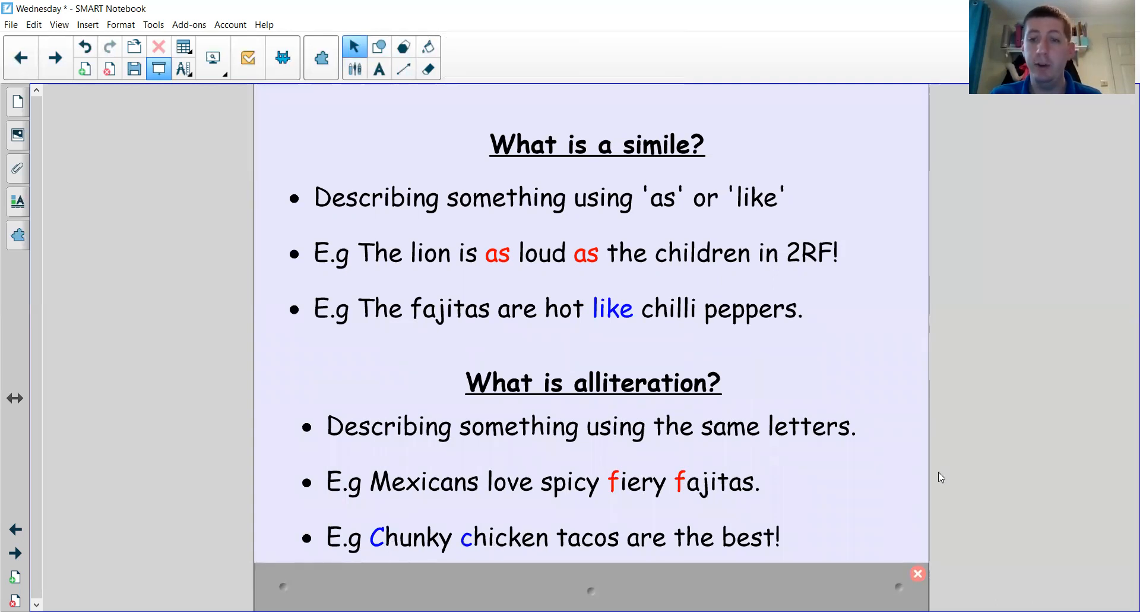
- Advance to the 'Your Task' slide on gap-filling and Mexico diary sentences
left_click(55, 57)
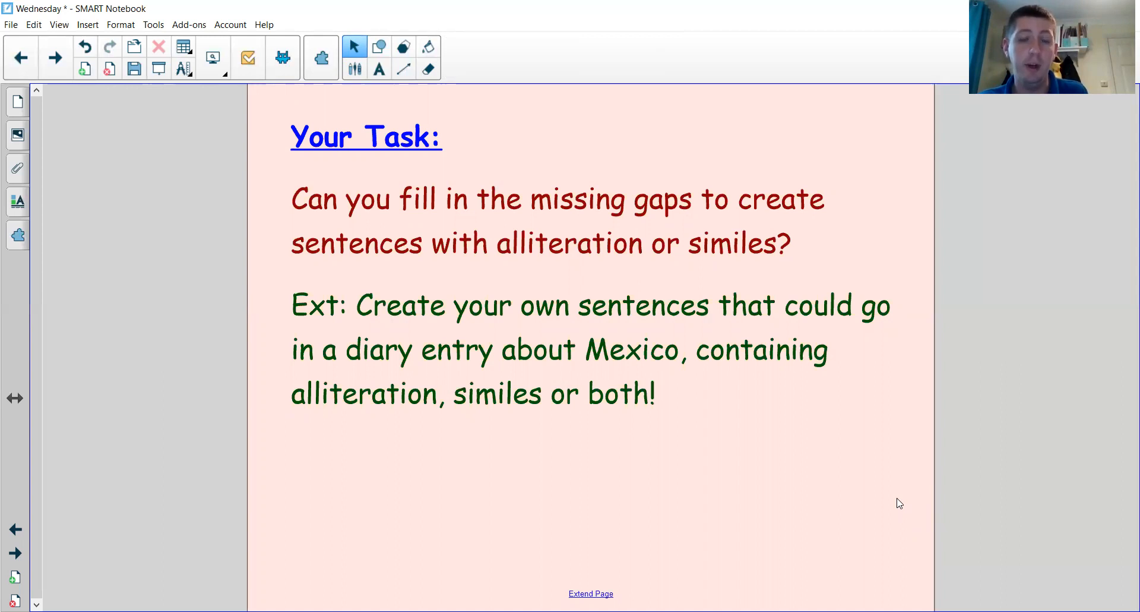
mouse_move(640, 551)
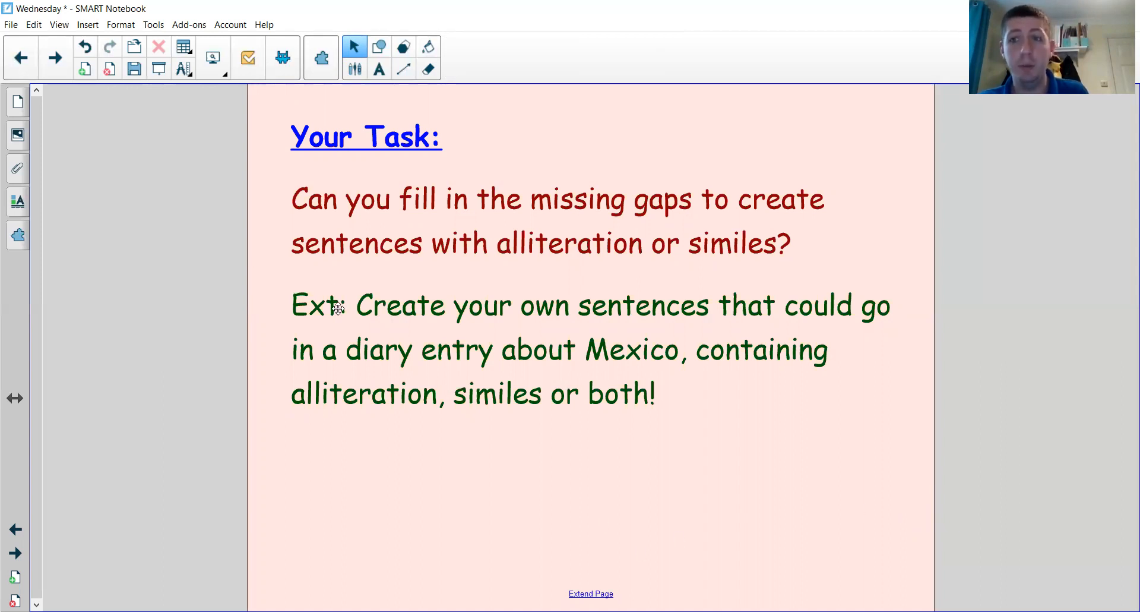
mouse_move(274, 312)
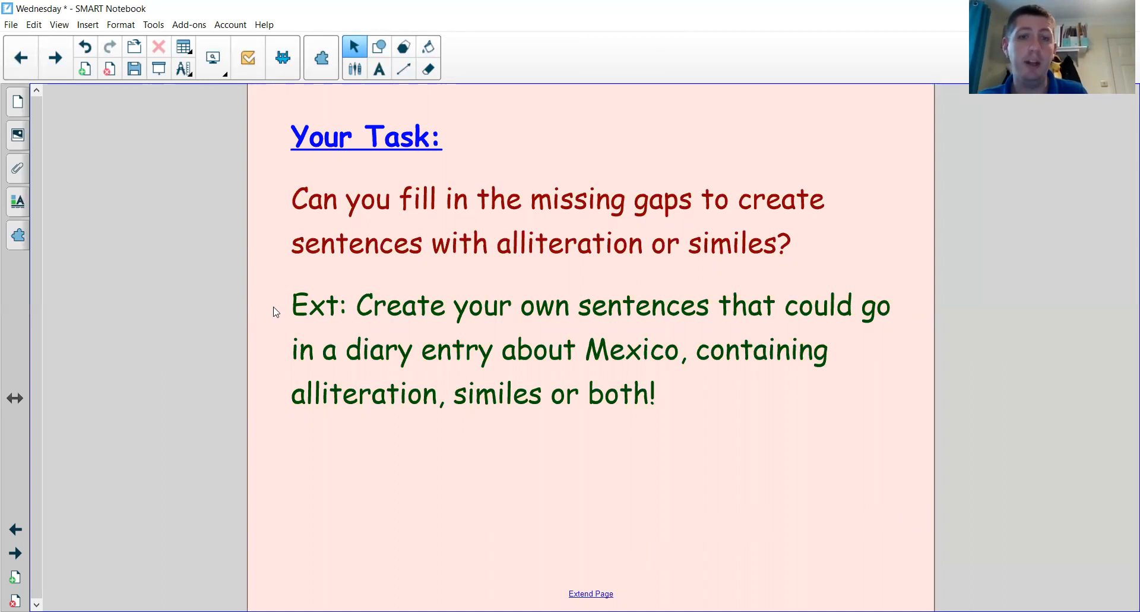